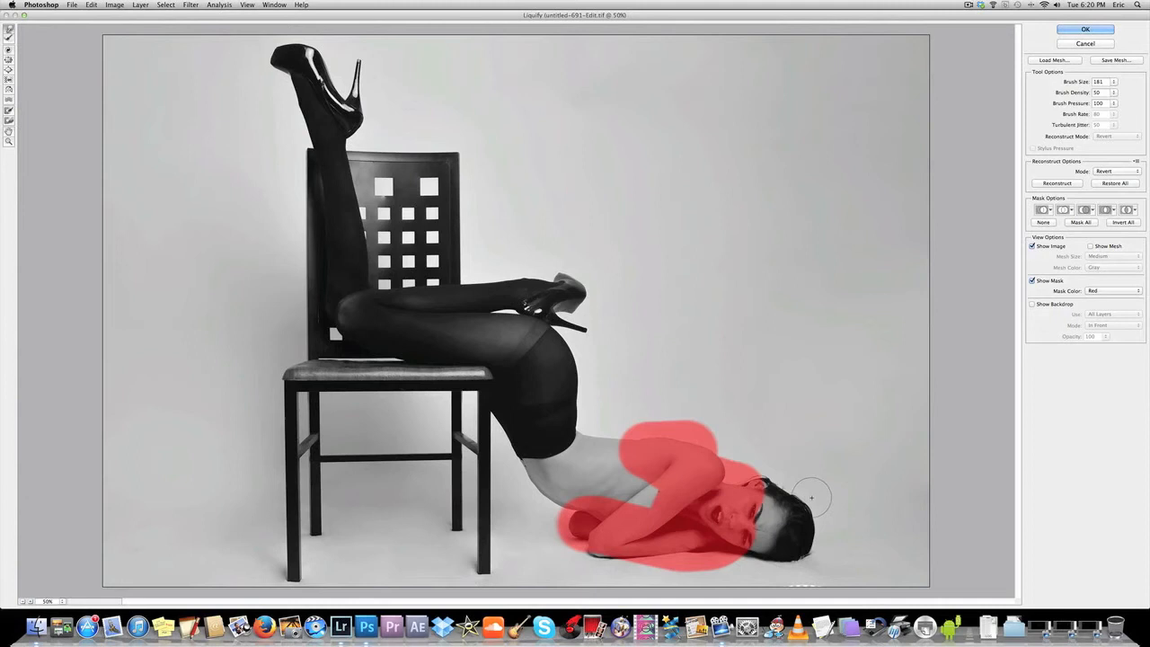
Commit the Liquify reshaping of the model's head and shoulders back to the chair photo
{"action": "left_click", "coordinate": [1085, 29]}
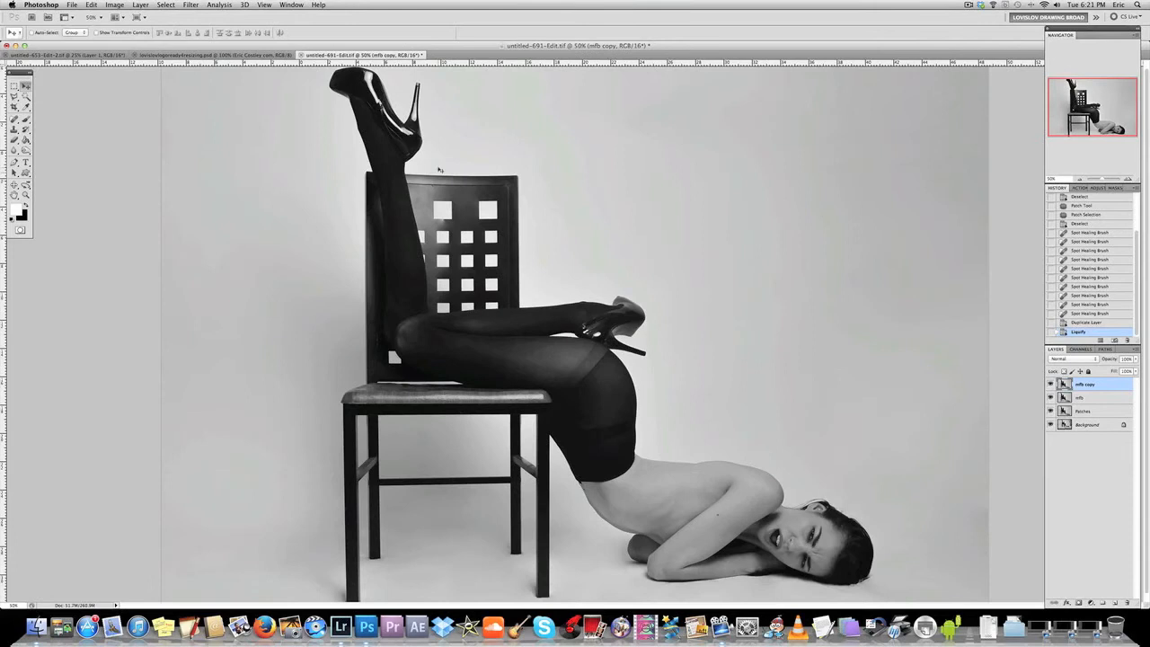